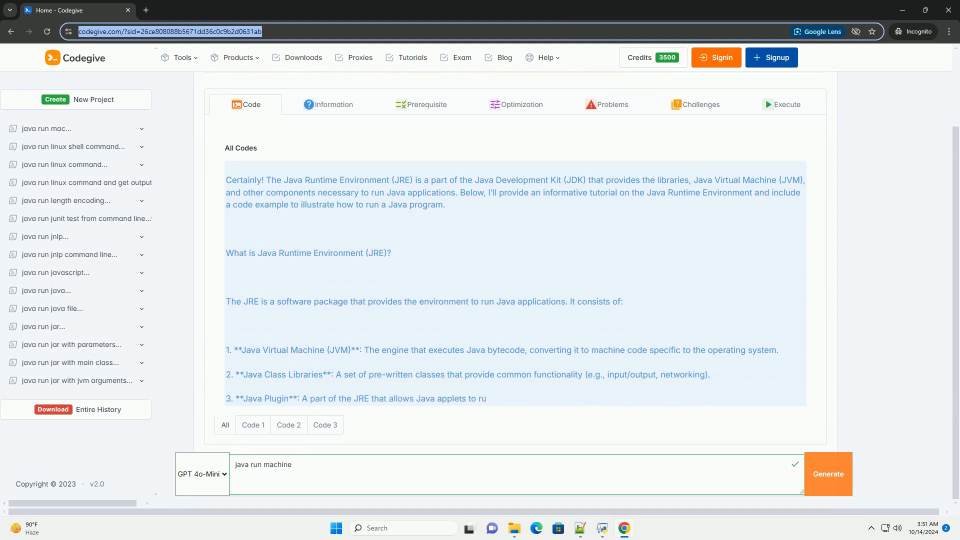
scroll("down", 3)
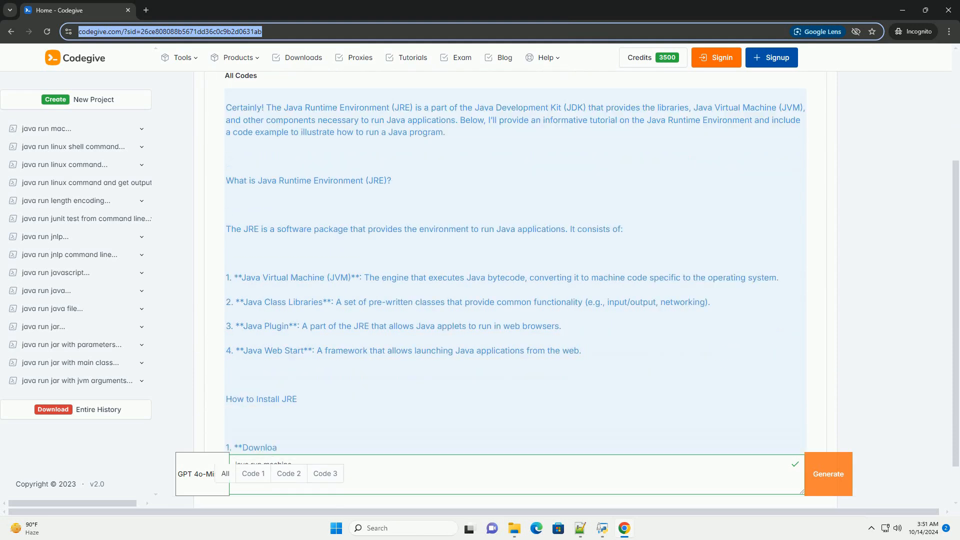
scroll("down", 3)
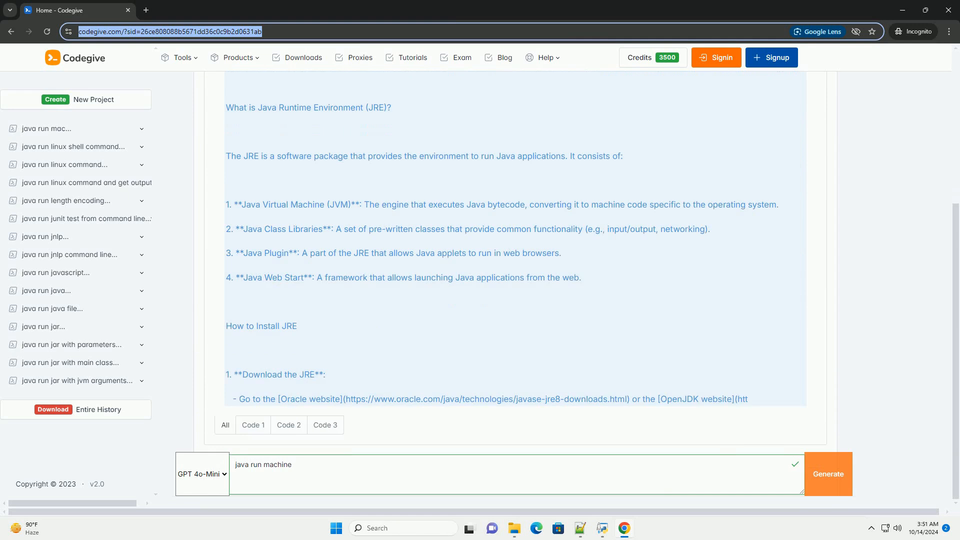
scroll("down", 3)
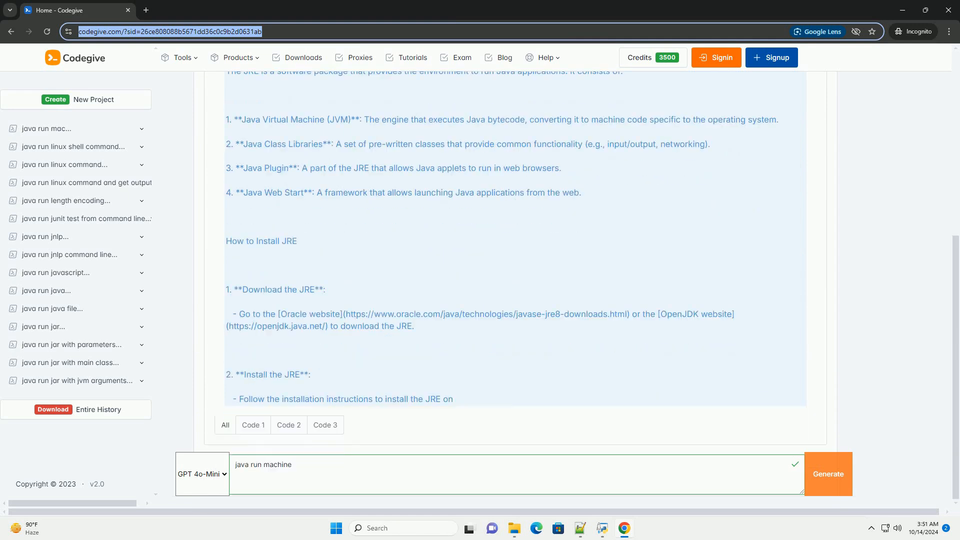
scroll("down", 3)
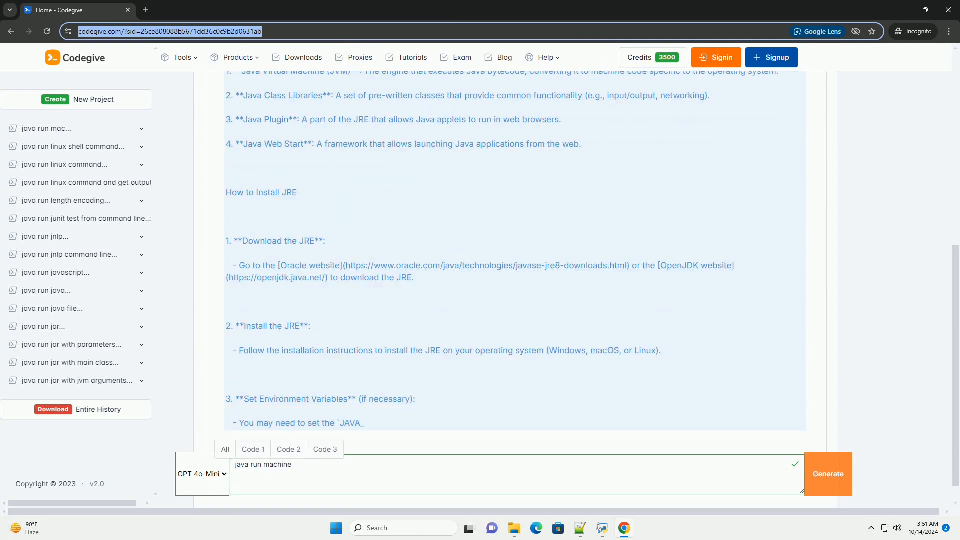
scroll("down", 3)
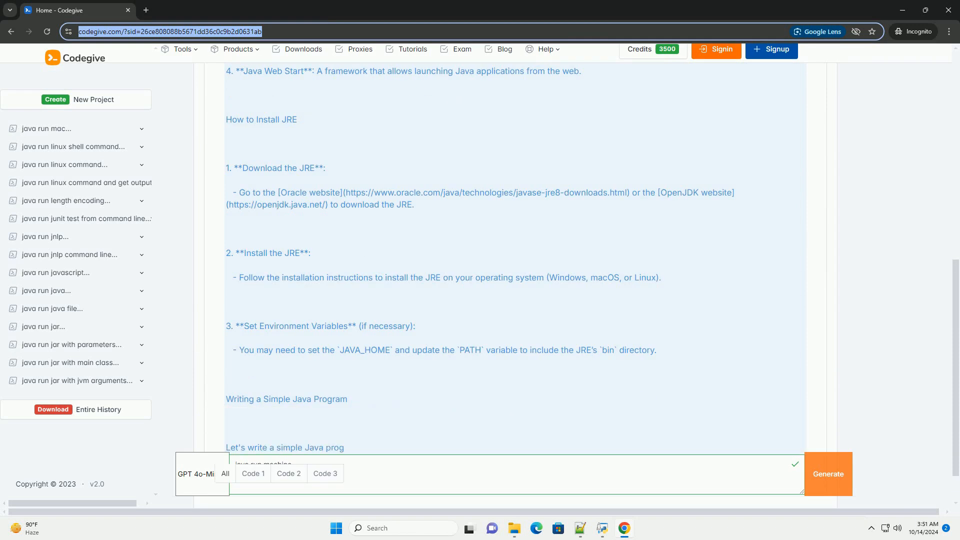
scroll("down", 3)
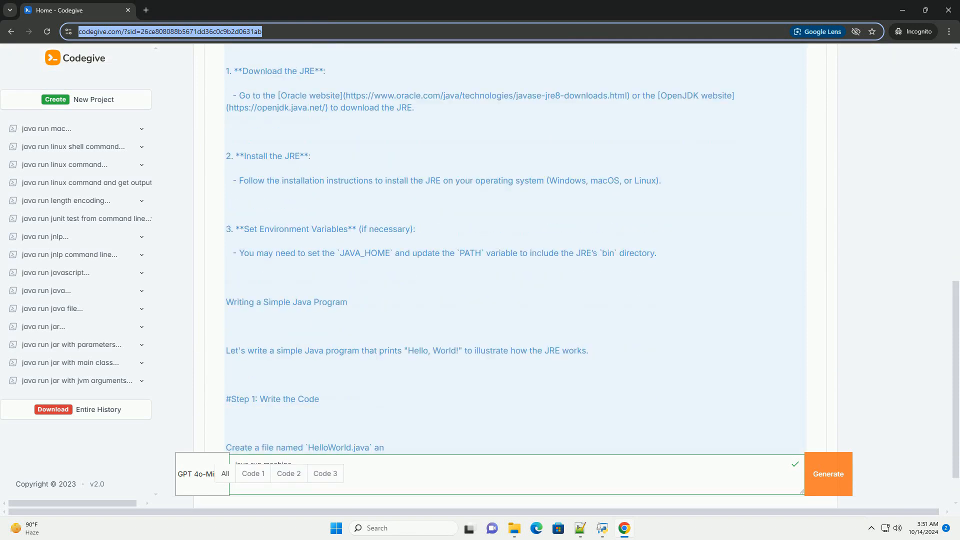
scroll("down", 3)
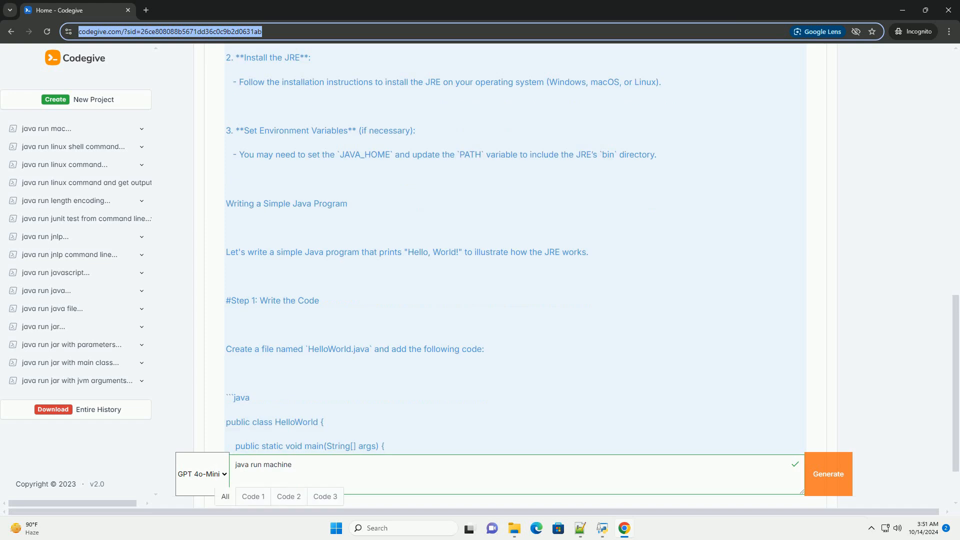
scroll("down", 3)
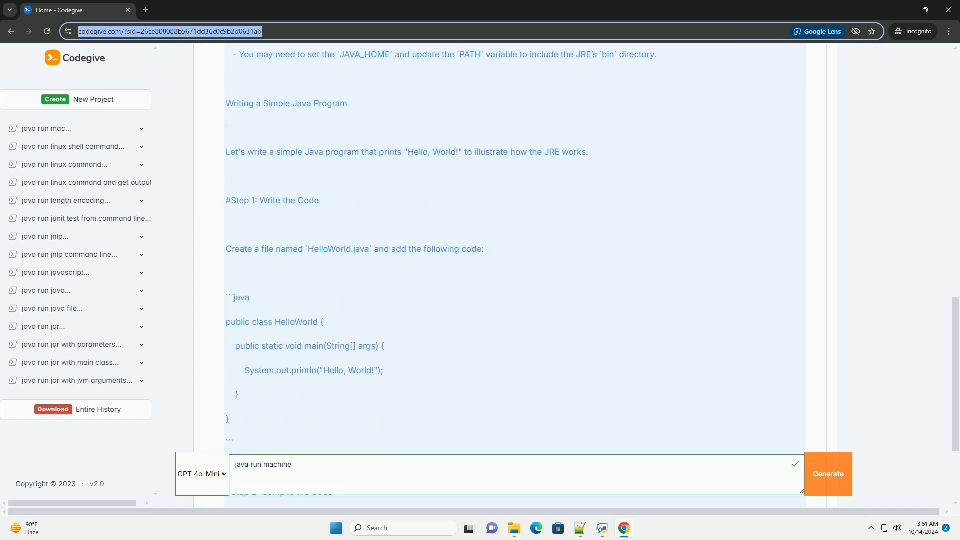
scroll("down", 3)
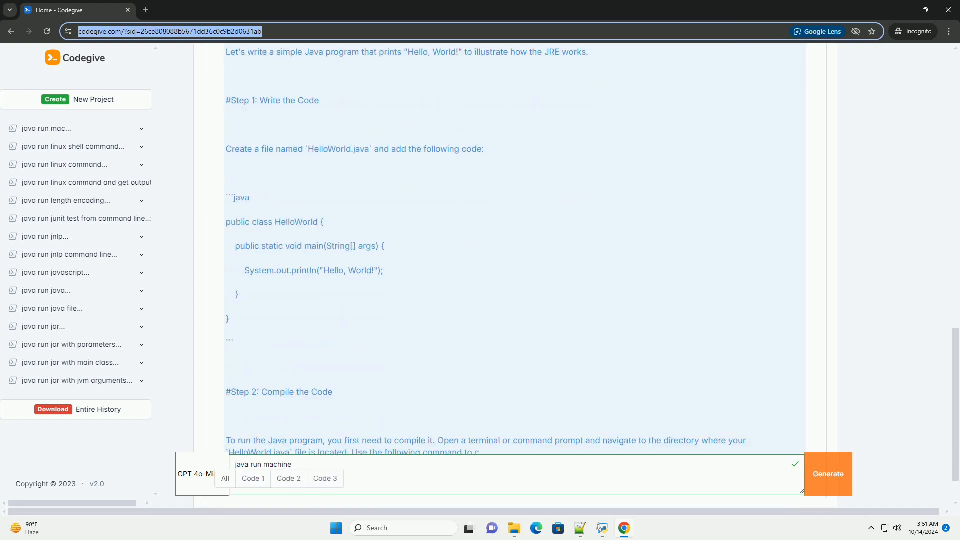
scroll("down", 3)
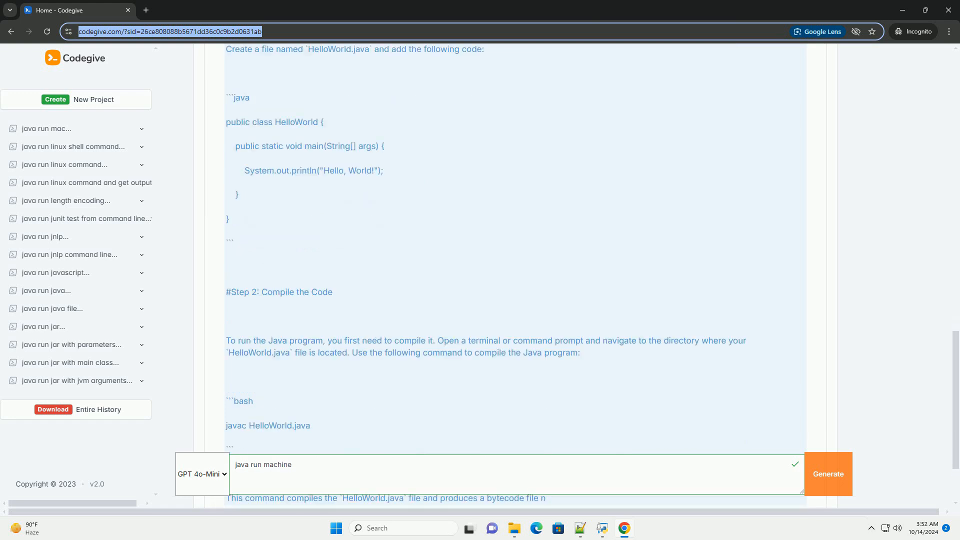
scroll("down", 3)
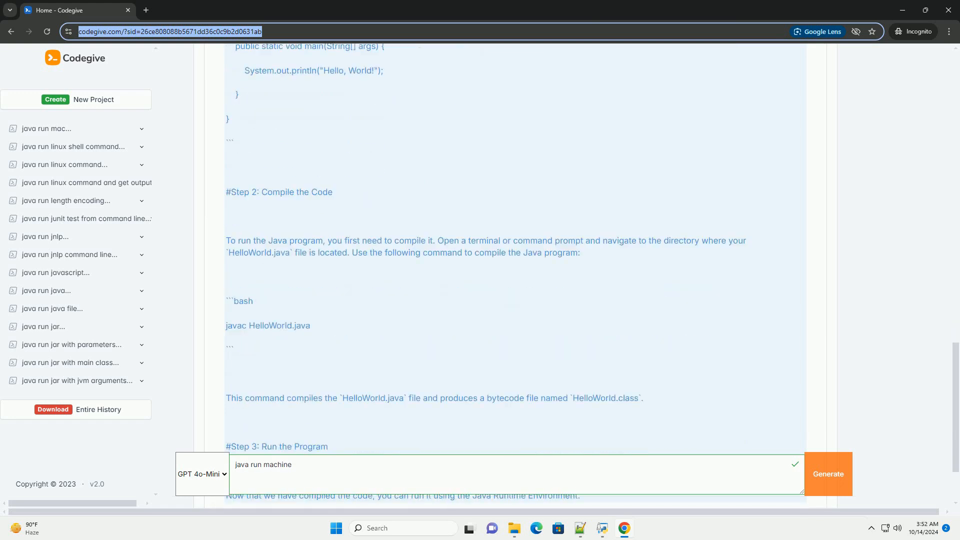
scroll("down", 3)
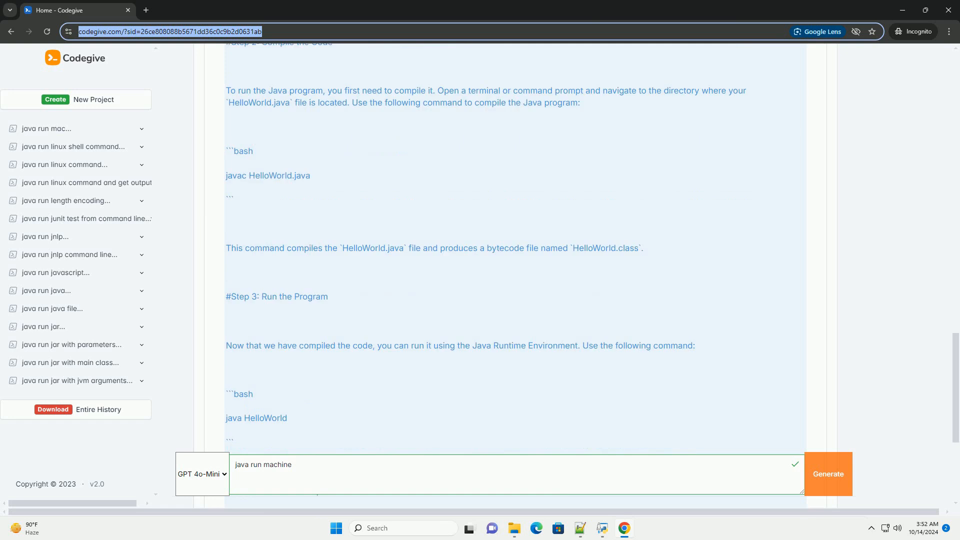
scroll("down", 3)
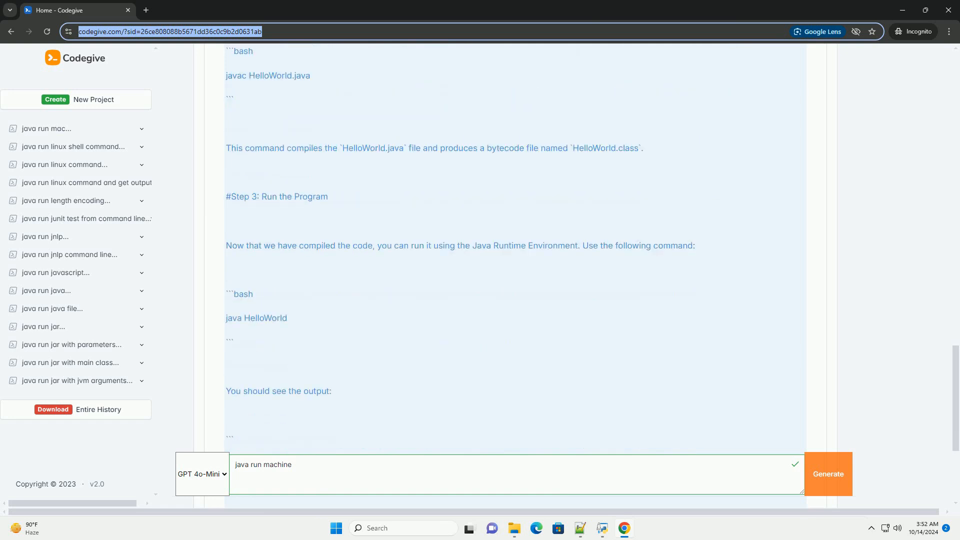
scroll("down", 3)
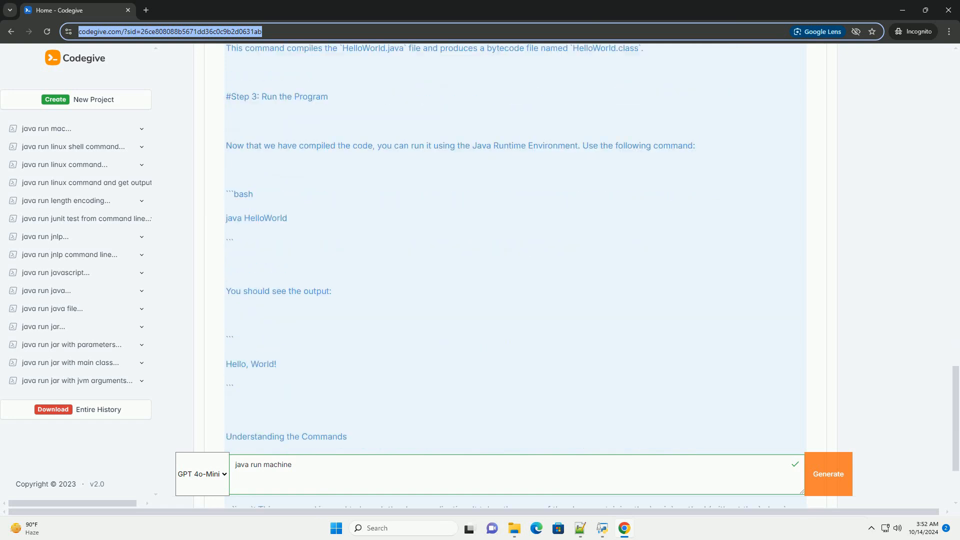
scroll("down", 3)
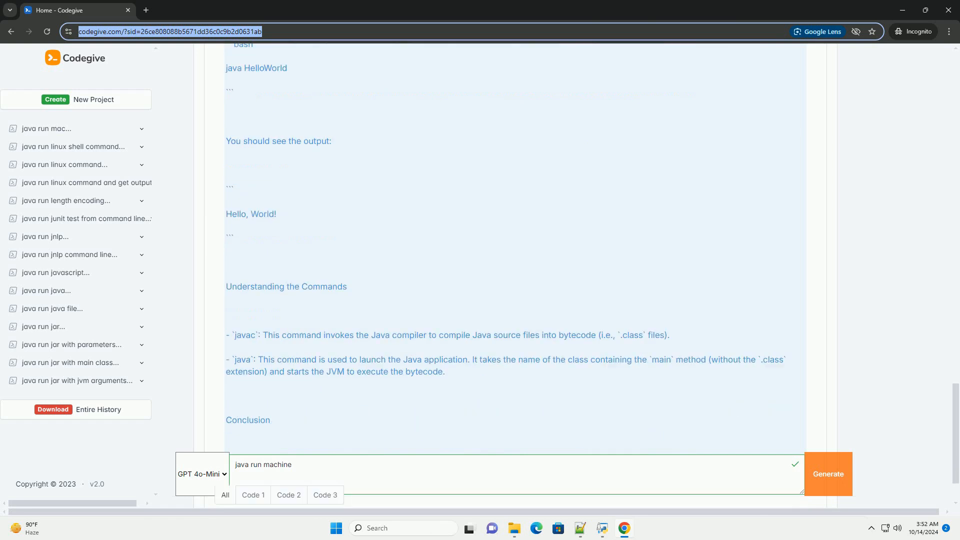
scroll("down", 3)
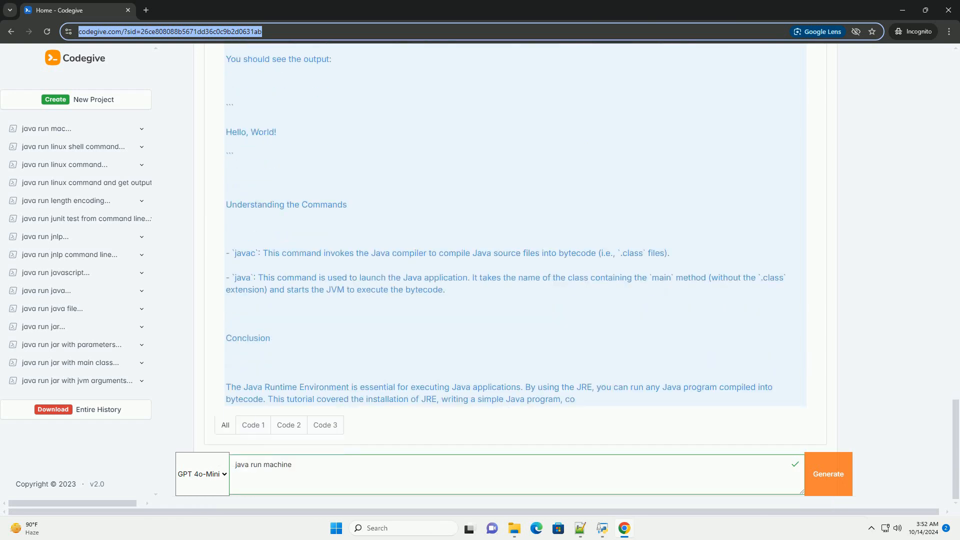